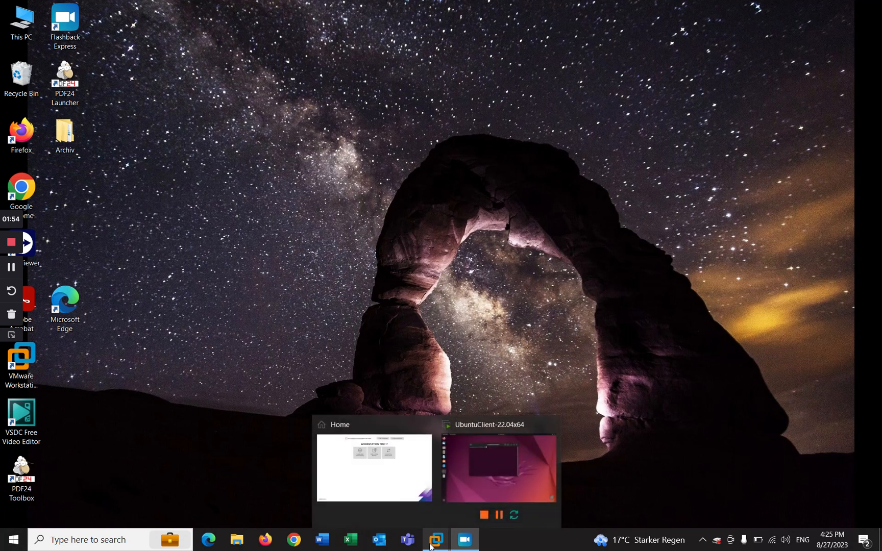
# Bring the Ubuntu 22.04 VM to the front and focus its terminal
pyautogui.click(499, 468)
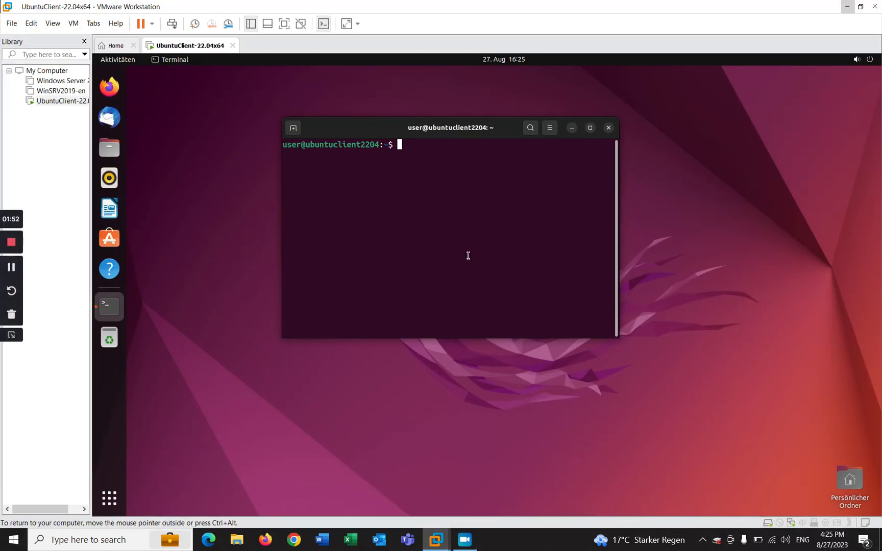
pyautogui.moveTo(381, 151)
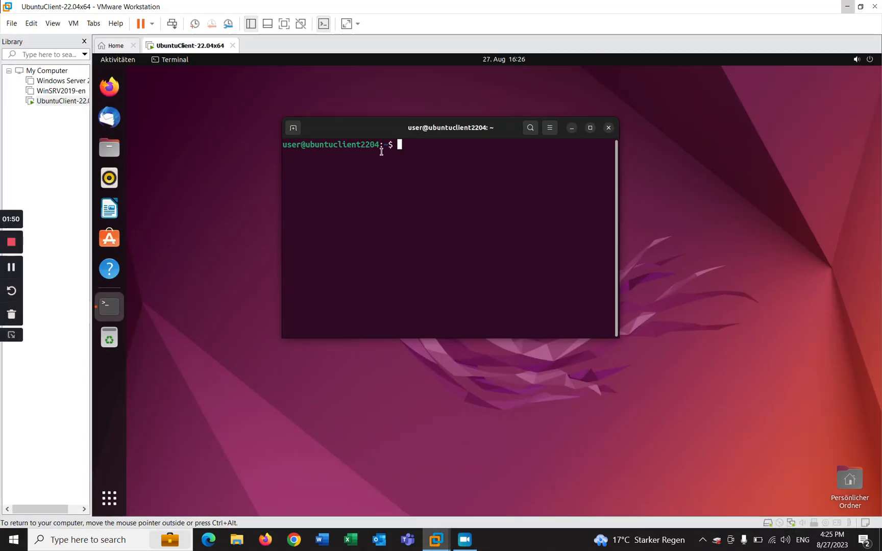
pyautogui.click(293, 127)
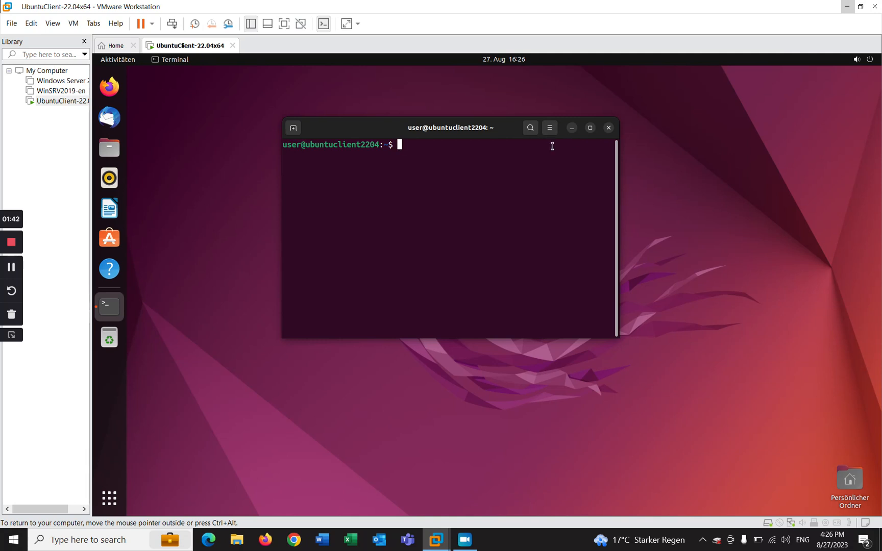
pyautogui.moveTo(472, 150)
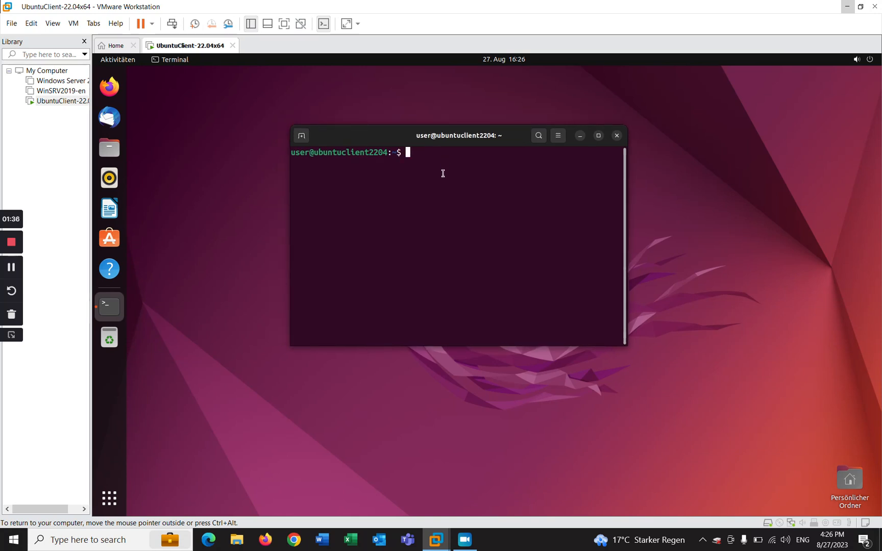
# Create the group 'test' with sudo groupadd test
pyautogui.write('sudo group')
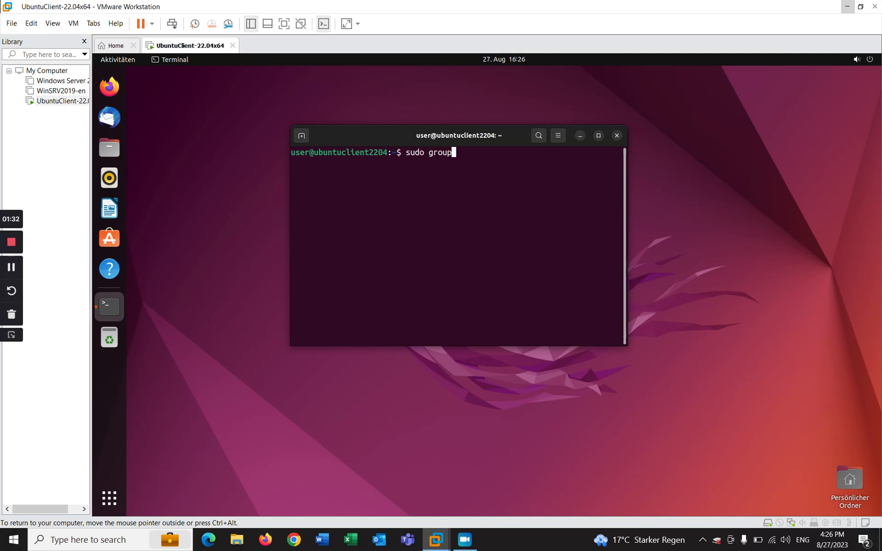
pyautogui.write('add')
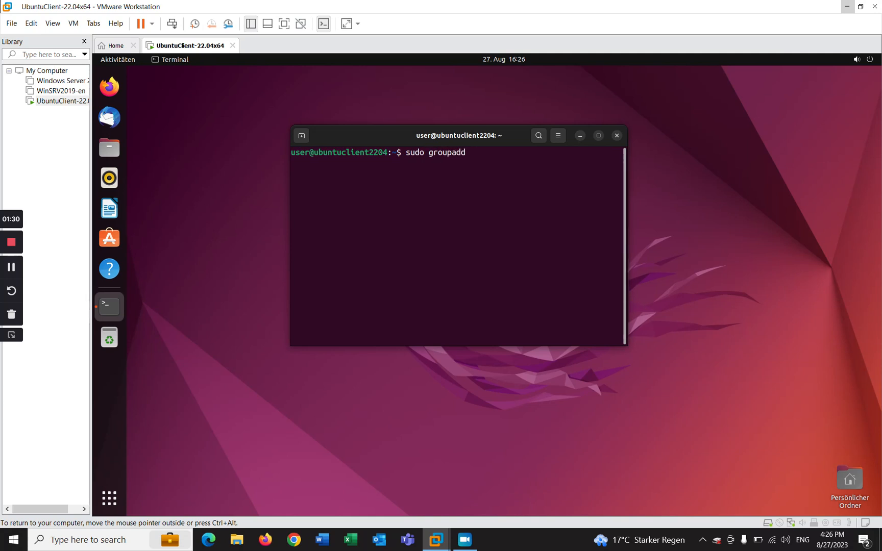
pyautogui.write('test')
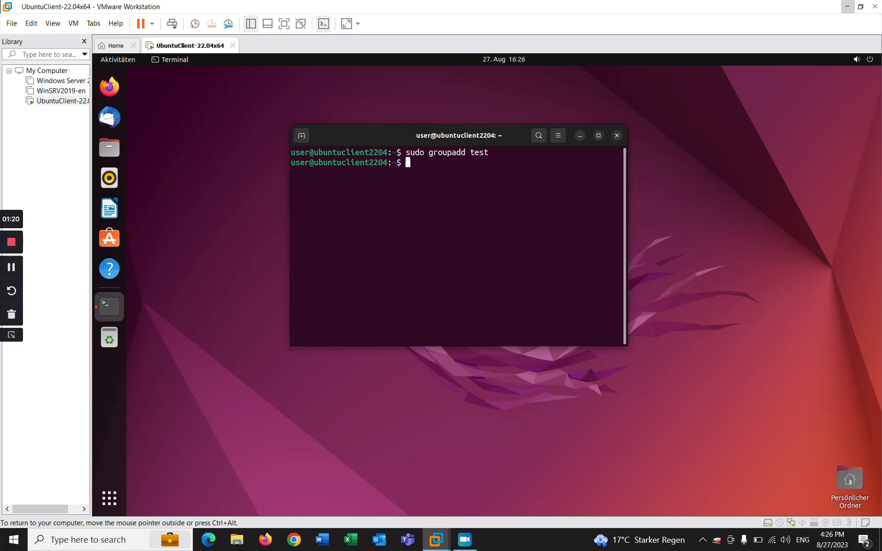
pyautogui.write('cat /')
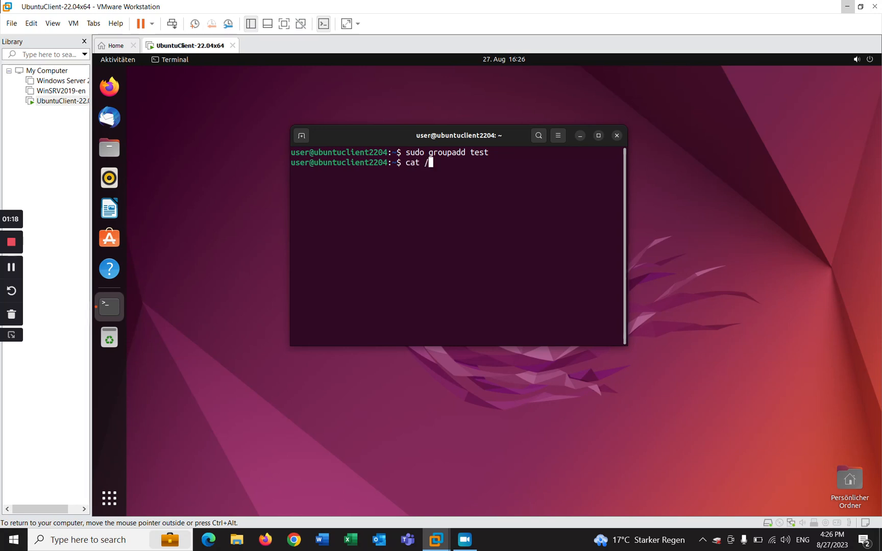
# Display /etc/group to confirm 'test' exists with GID 1001
pyautogui.write('etc/')
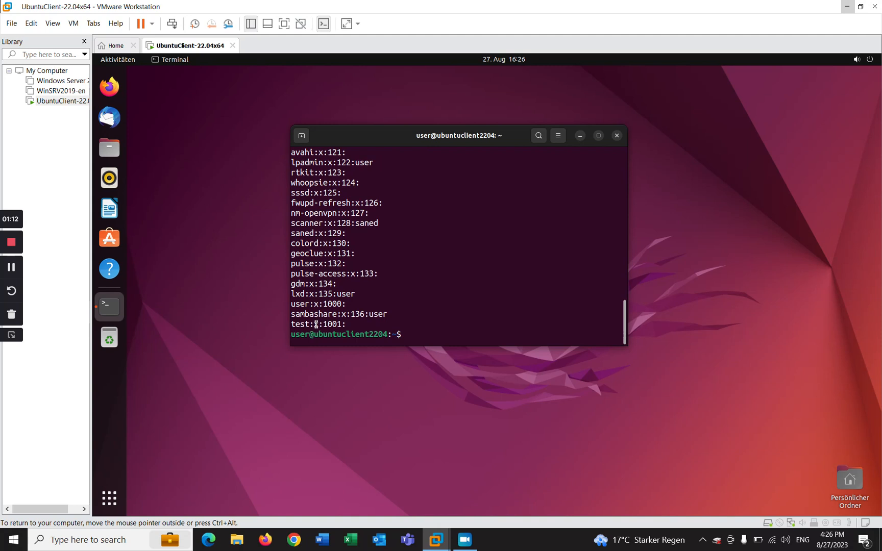
pyautogui.doubleClick(304, 324)
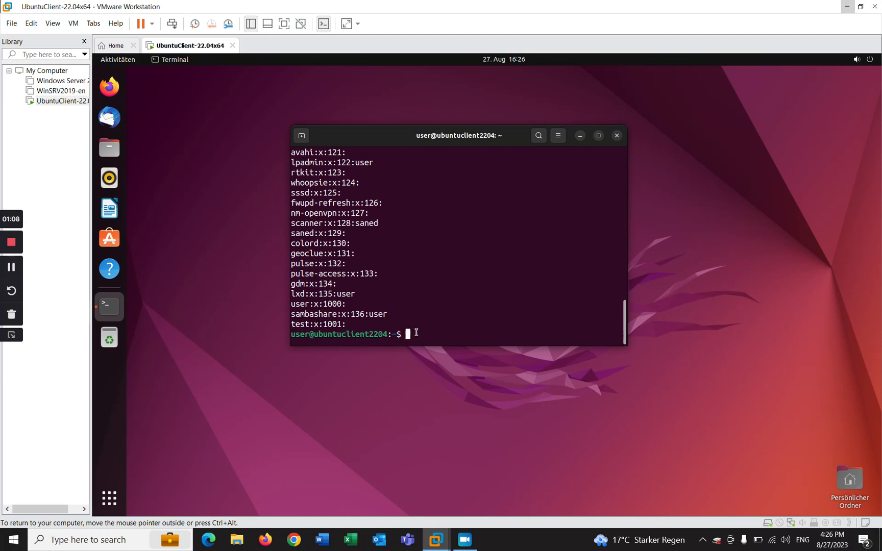
pyautogui.write('sudo group')
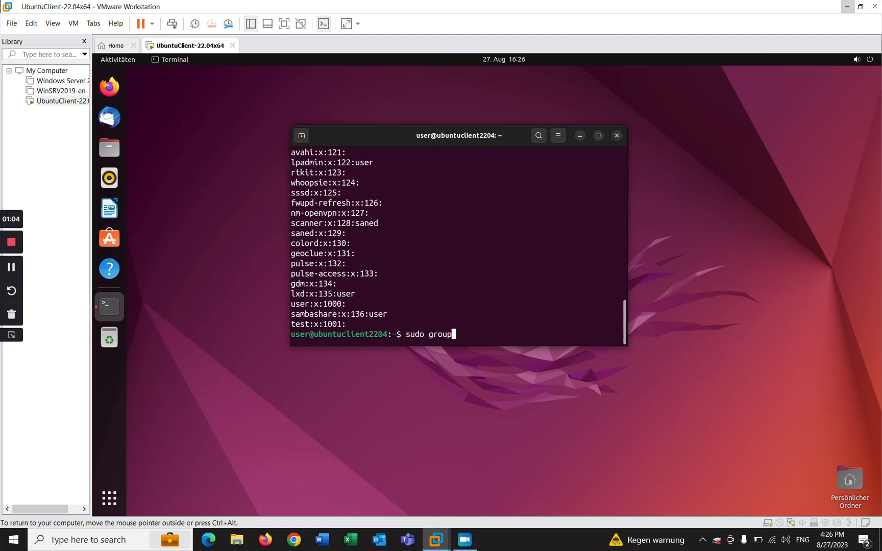
# Delete the 'test' group with sudo groupdel test
pyautogui.write('del')
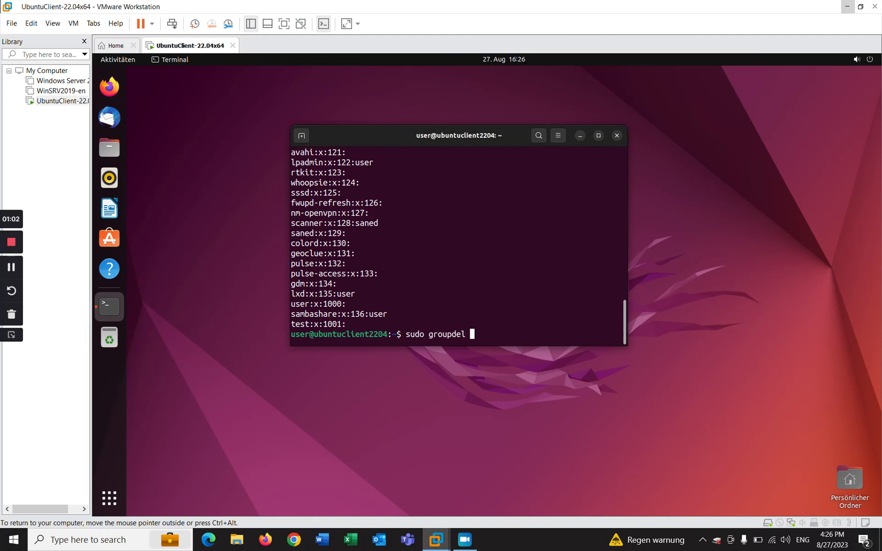
pyautogui.write('test')
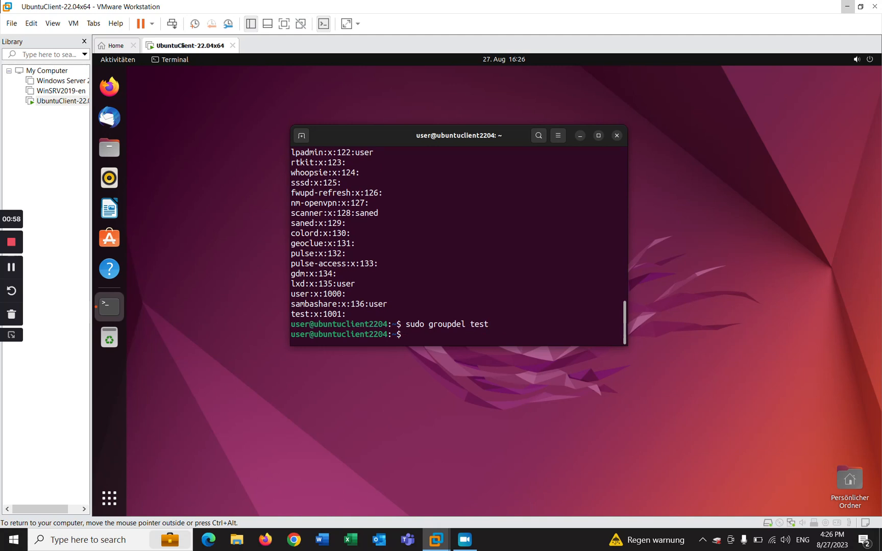
pyautogui.write('ca')
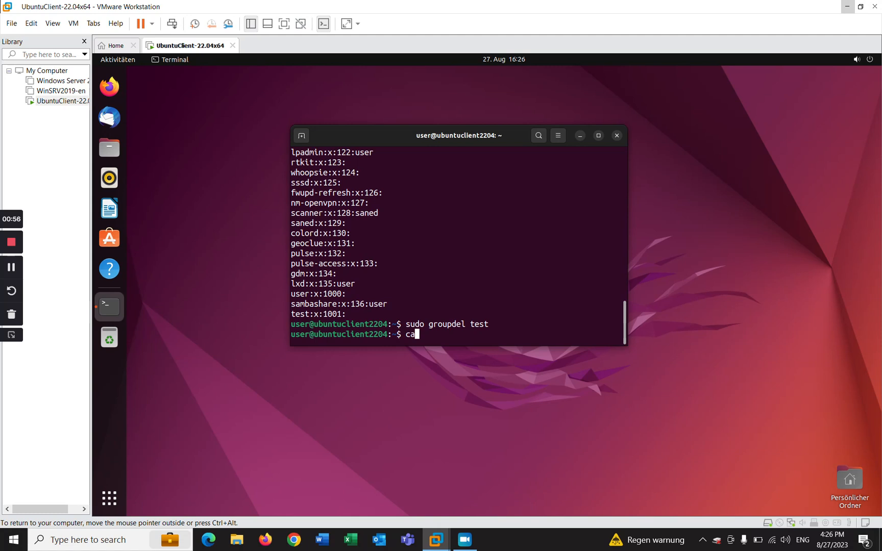
# Re-list /etc/group, confirming no 'test' entry and sambashare as the last line
pyautogui.write('t')
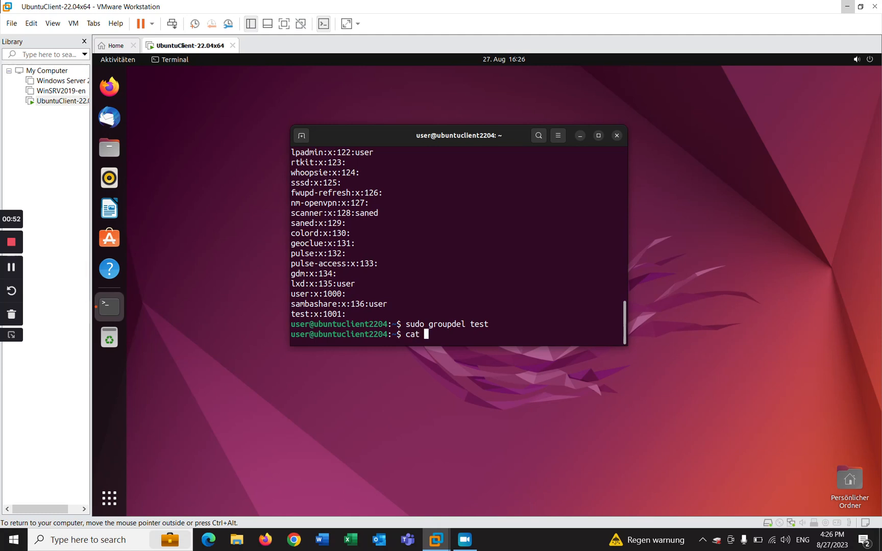
pyautogui.write('/etc/')
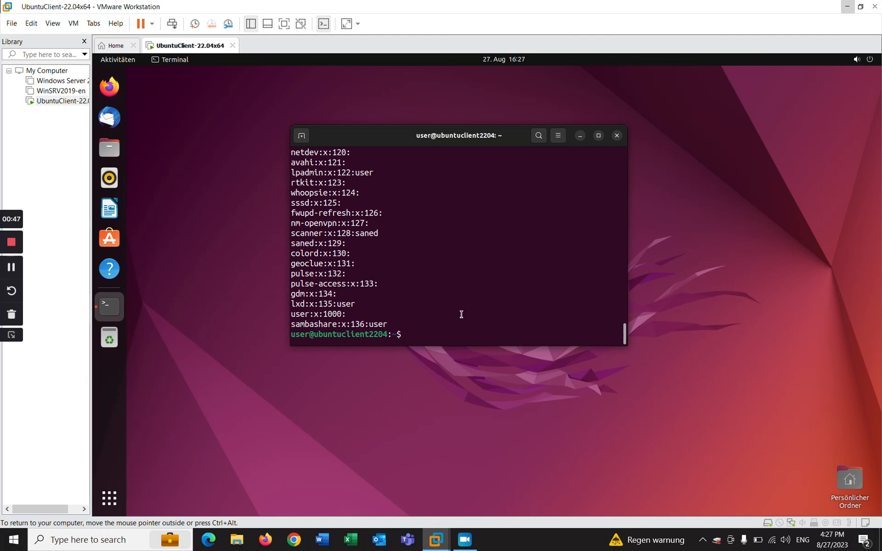
pyautogui.moveTo(398, 321)
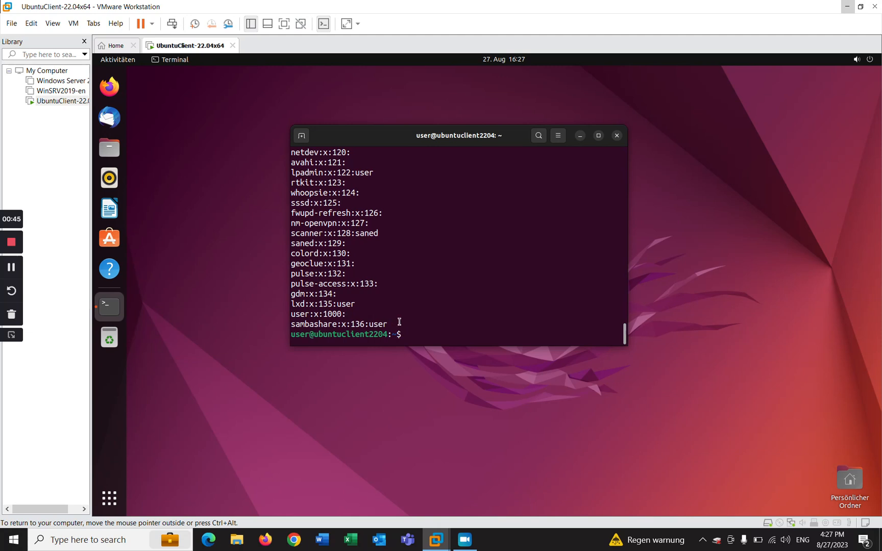